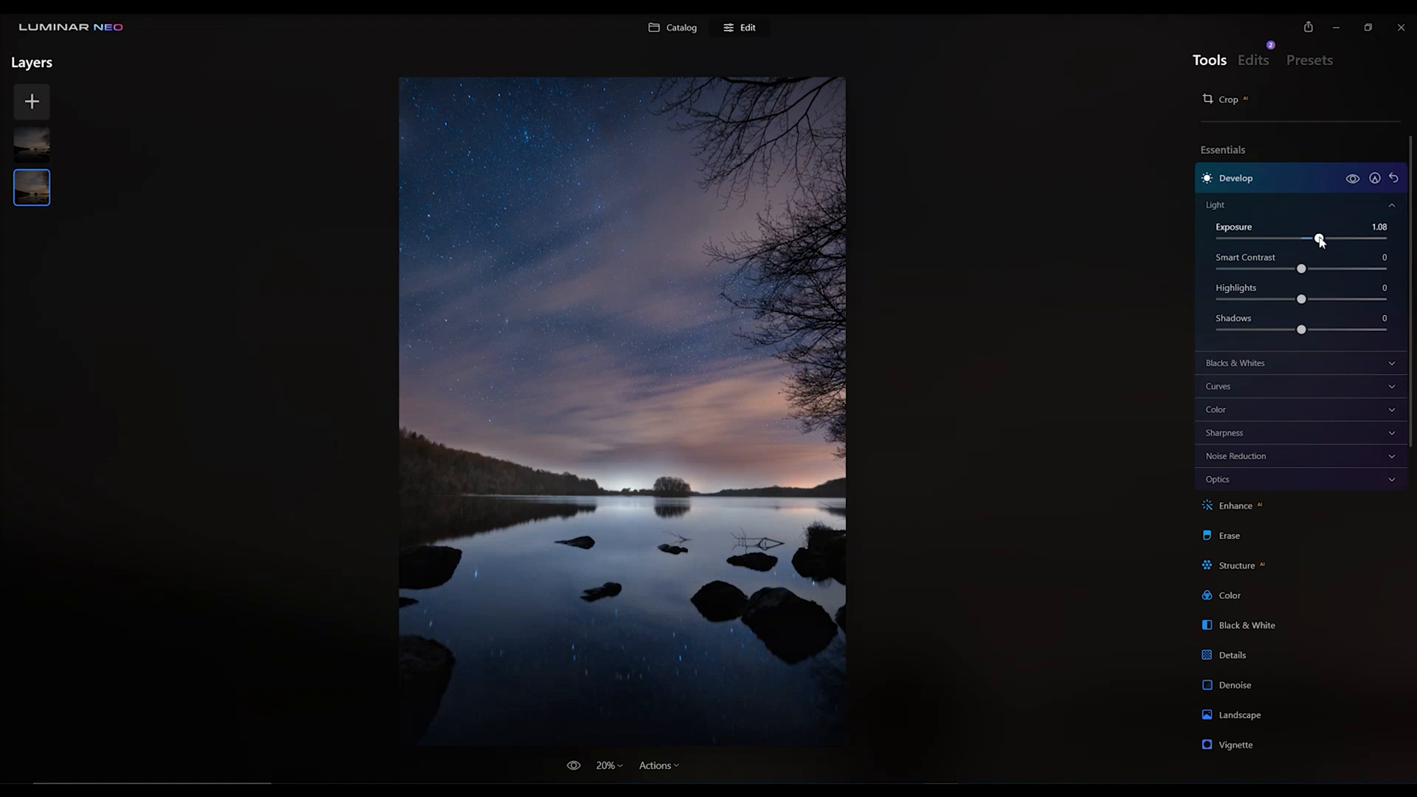
- Raise the second layer's Exposure from 1.08 to about 3.07 in Develop's Light section
left_click_drag(1320, 237, 1351, 238)
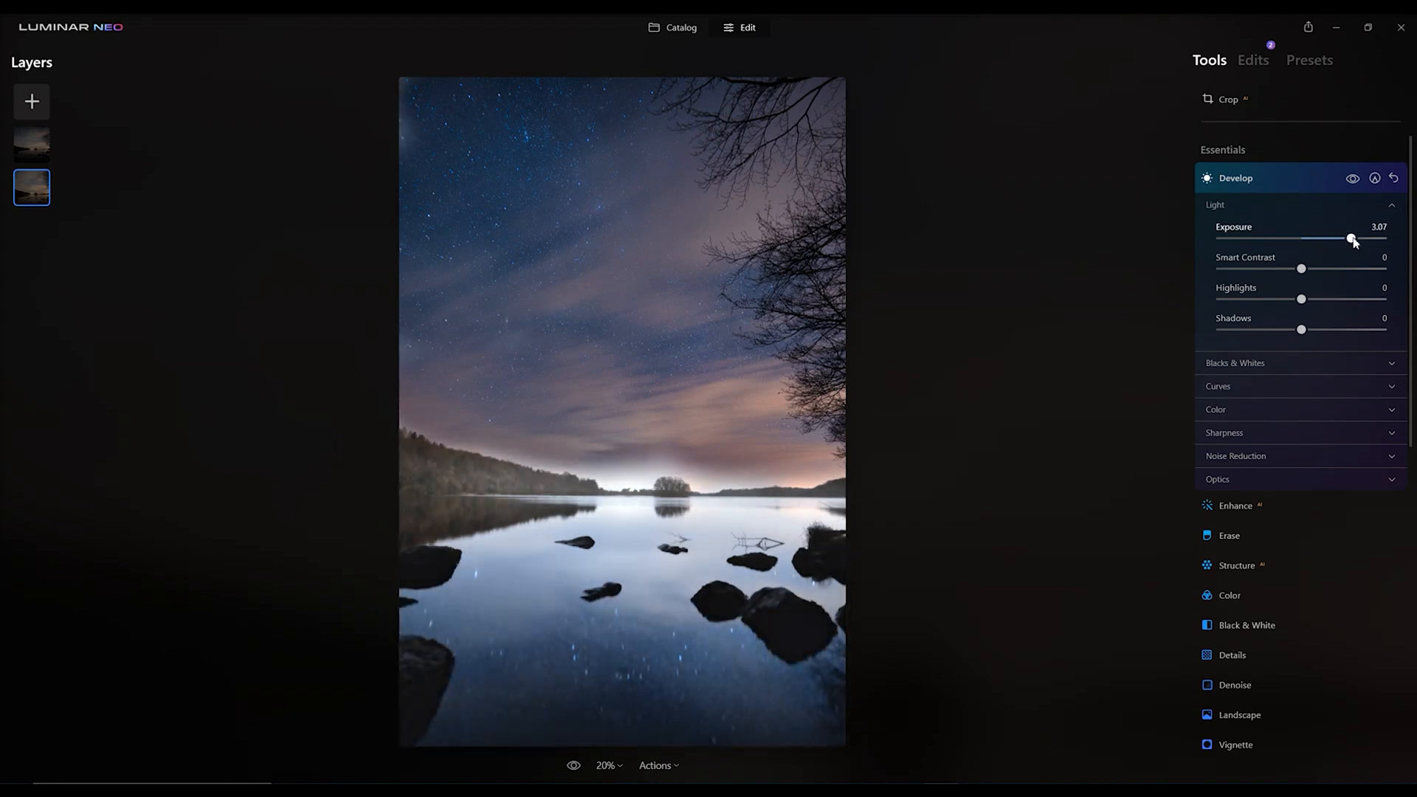